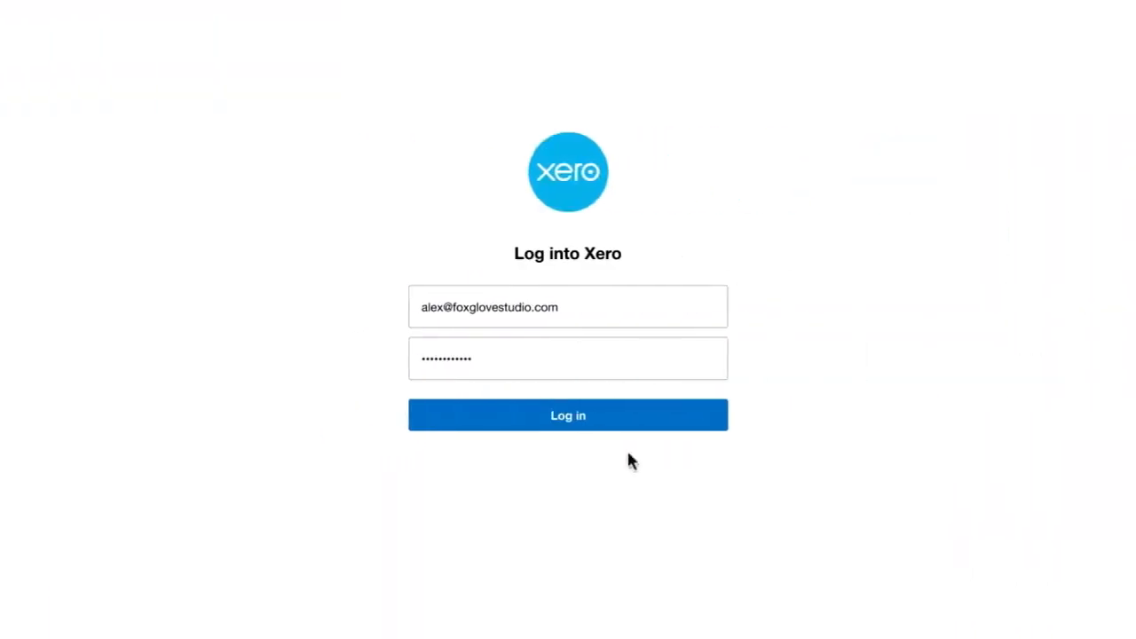
{"action": "mouse_move", "coordinate": [631, 460]}
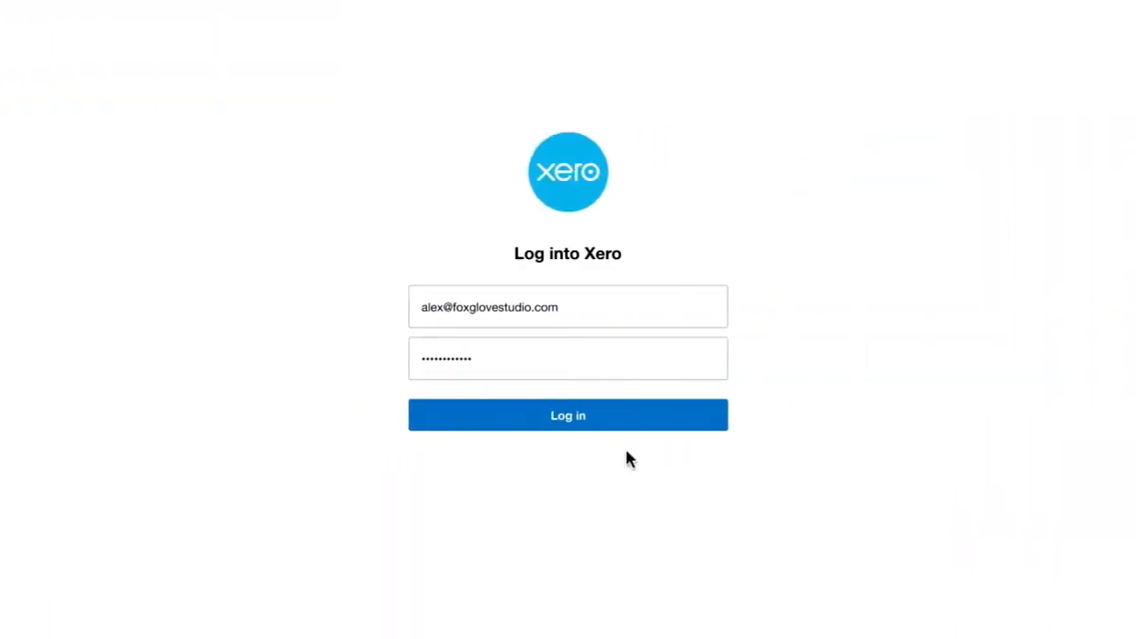
Step: Log into Xero and review the 'Add a second layer of security' introduction
{"action": "left_click", "coordinate": [568, 415]}
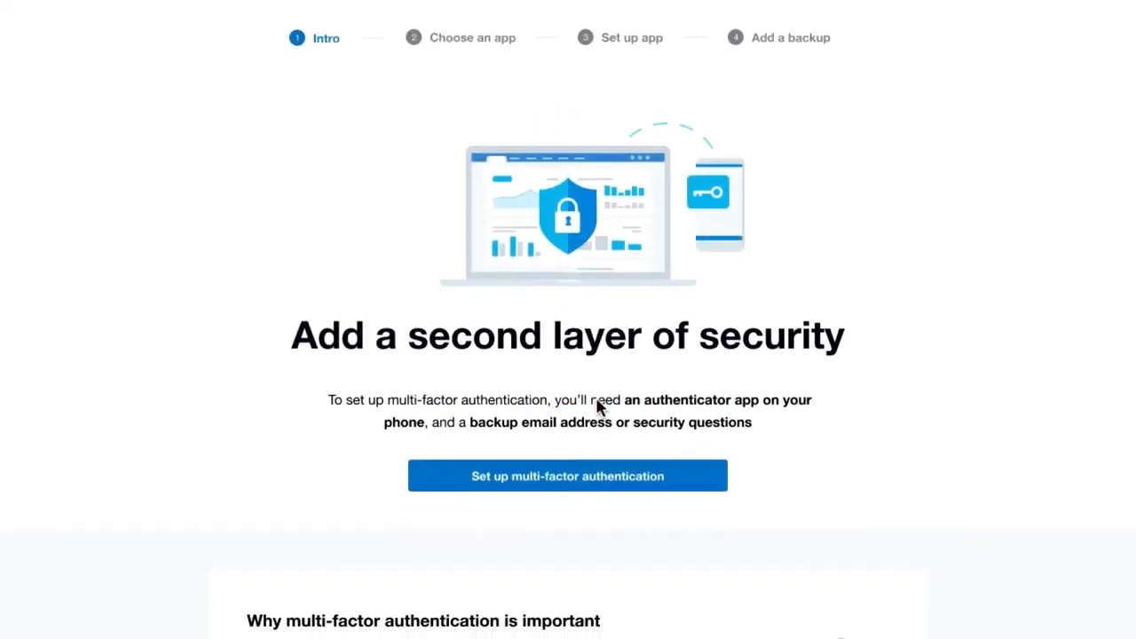
{"action": "scroll", "scroll_direction": "down", "scroll_amount": 3}
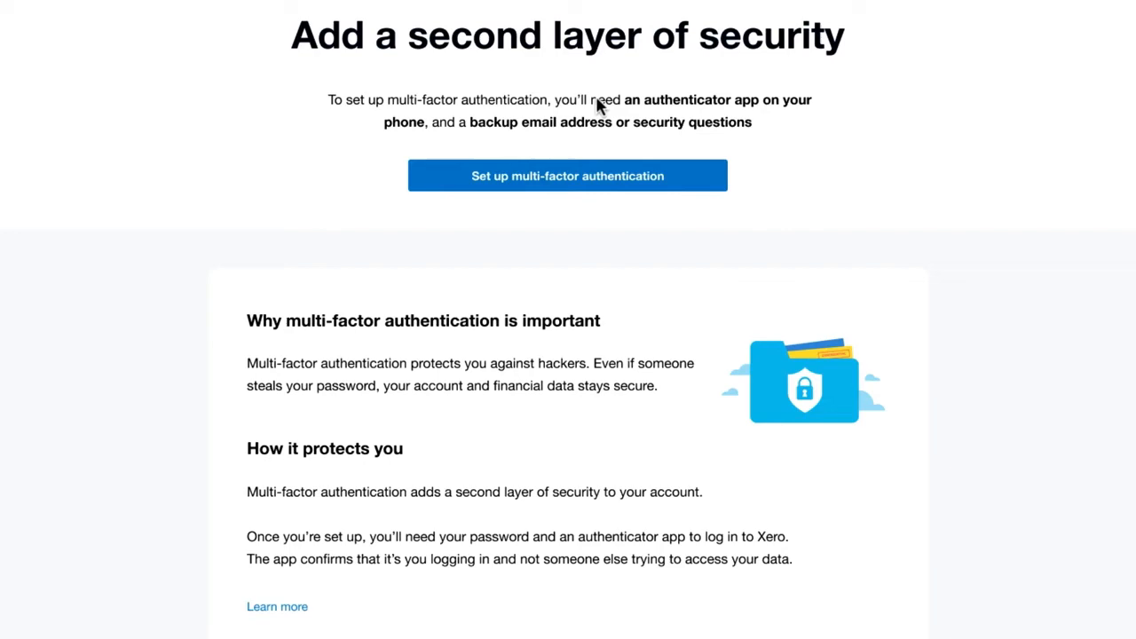
{"action": "mouse_move", "coordinate": [614, 192]}
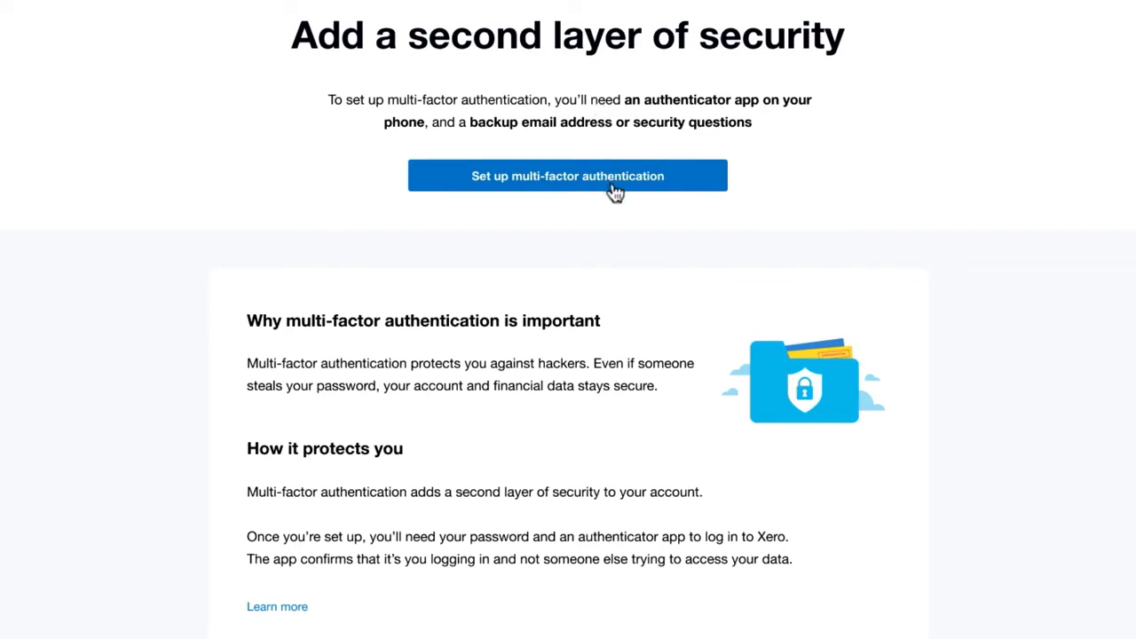
Step: Start multi-factor setup and choose Xero Verify as the authenticator app
{"action": "left_click", "coordinate": [568, 176]}
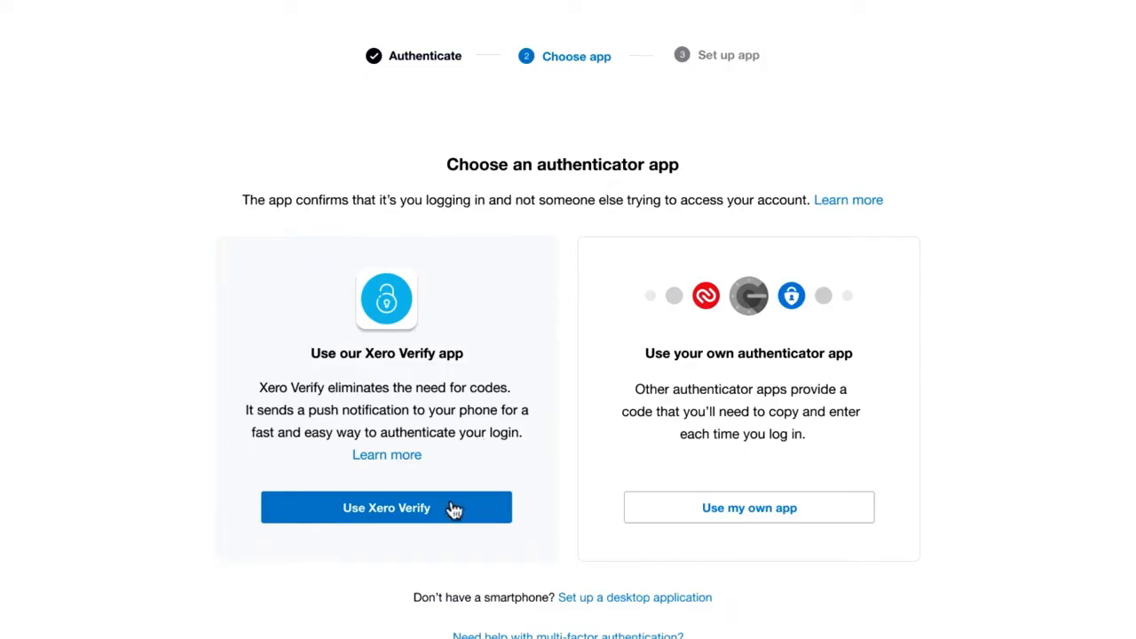
{"action": "left_click", "coordinate": [387, 508]}
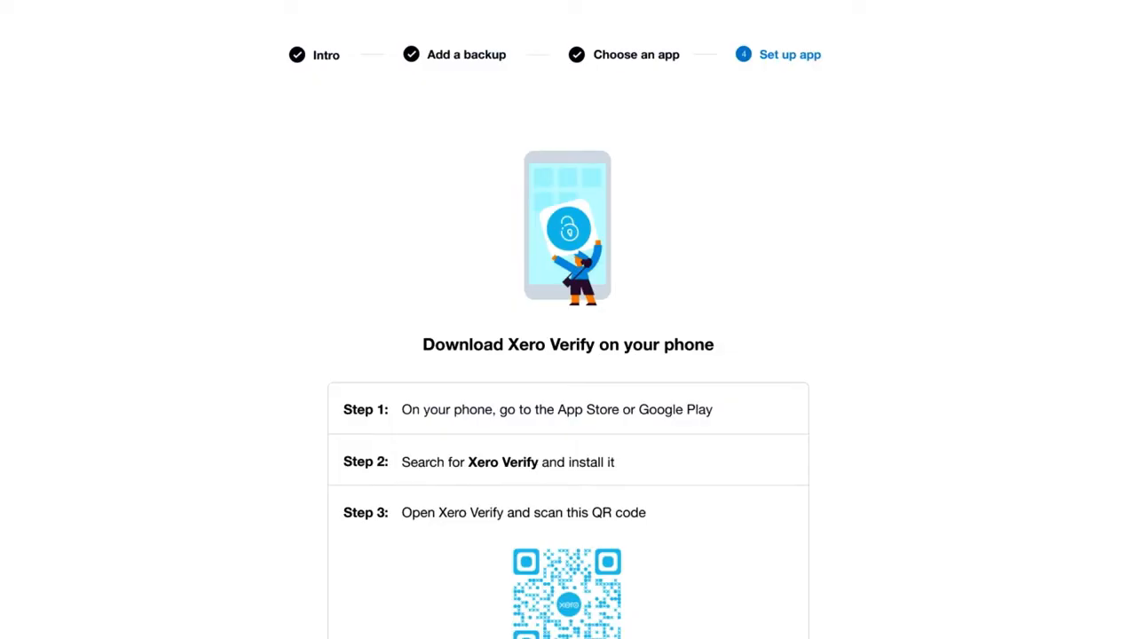
{"action": "scroll", "scroll_direction": "down", "scroll_amount": 3}
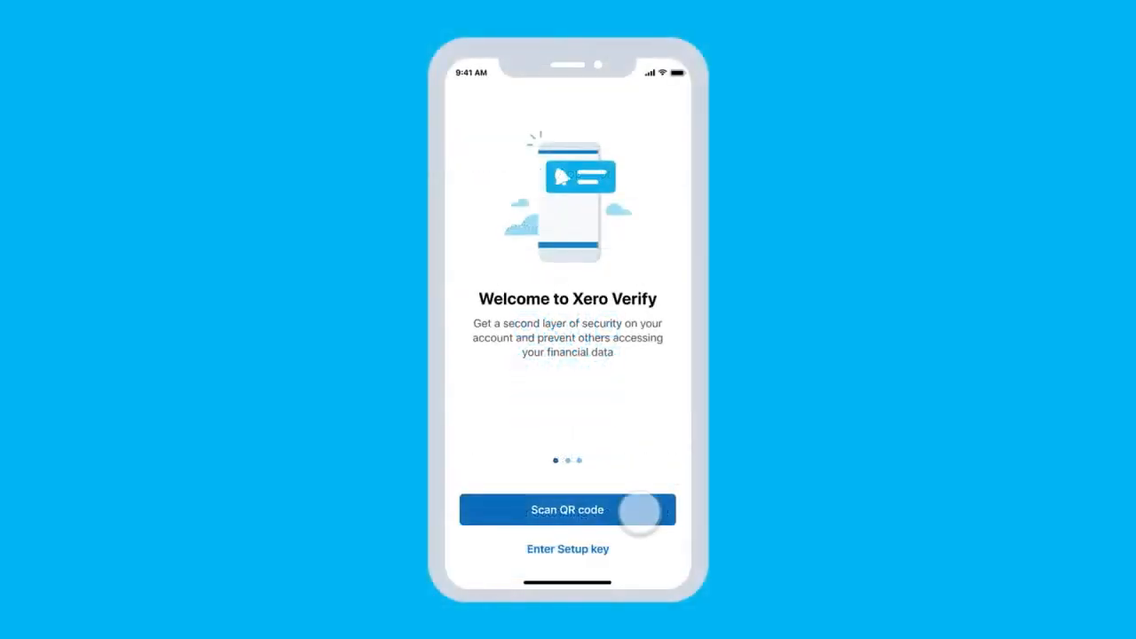
Step: Start QR-code scanning in the Xero Verify app and allow camera access
{"action": "left_click", "coordinate": [568, 510]}
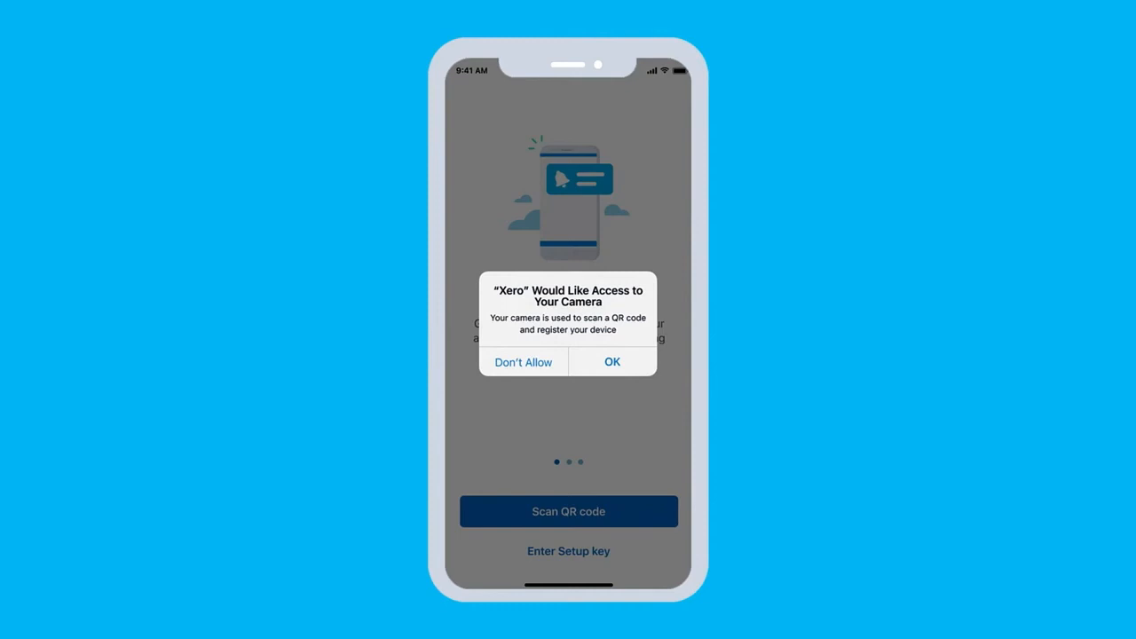
{"action": "left_click", "coordinate": [613, 362]}
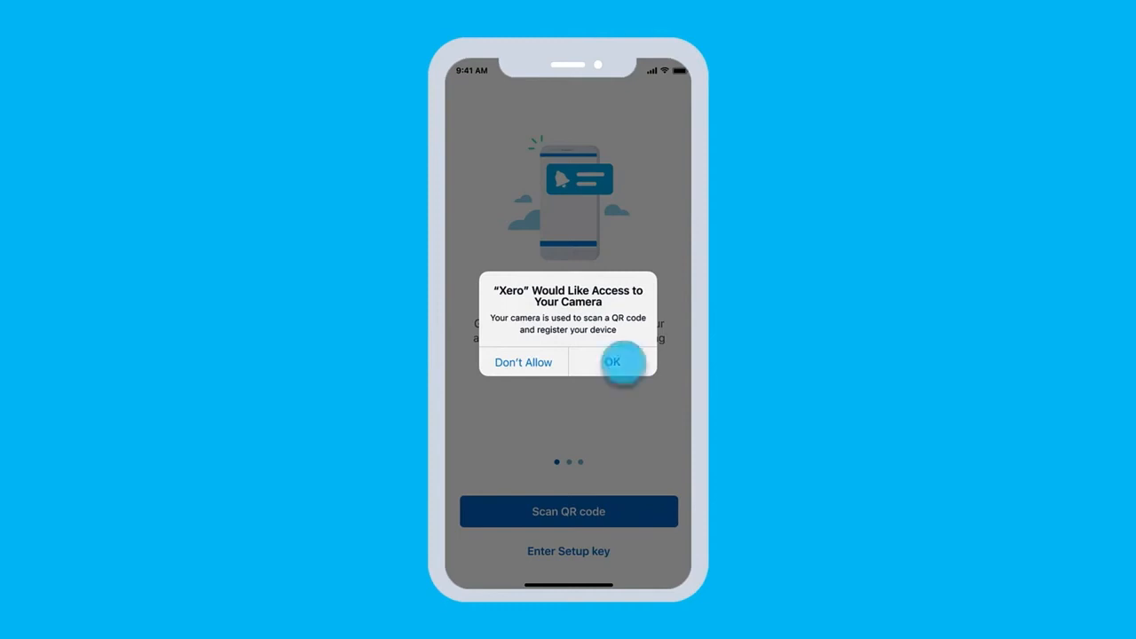
{"action": "left_click", "coordinate": [612, 362]}
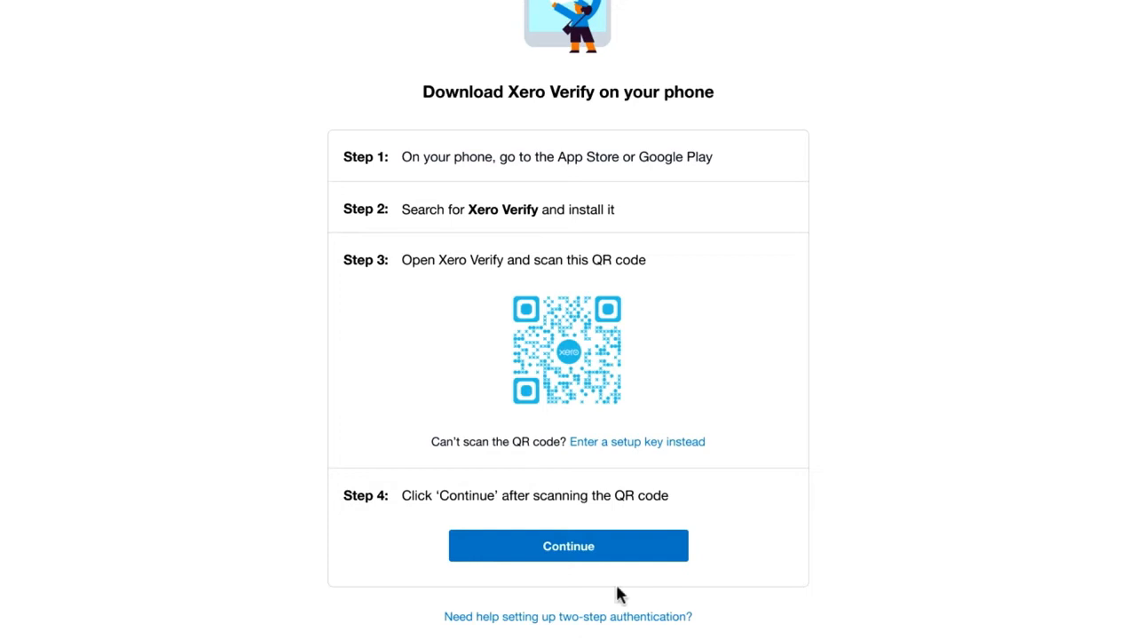
{"action": "left_click", "coordinate": [568, 547]}
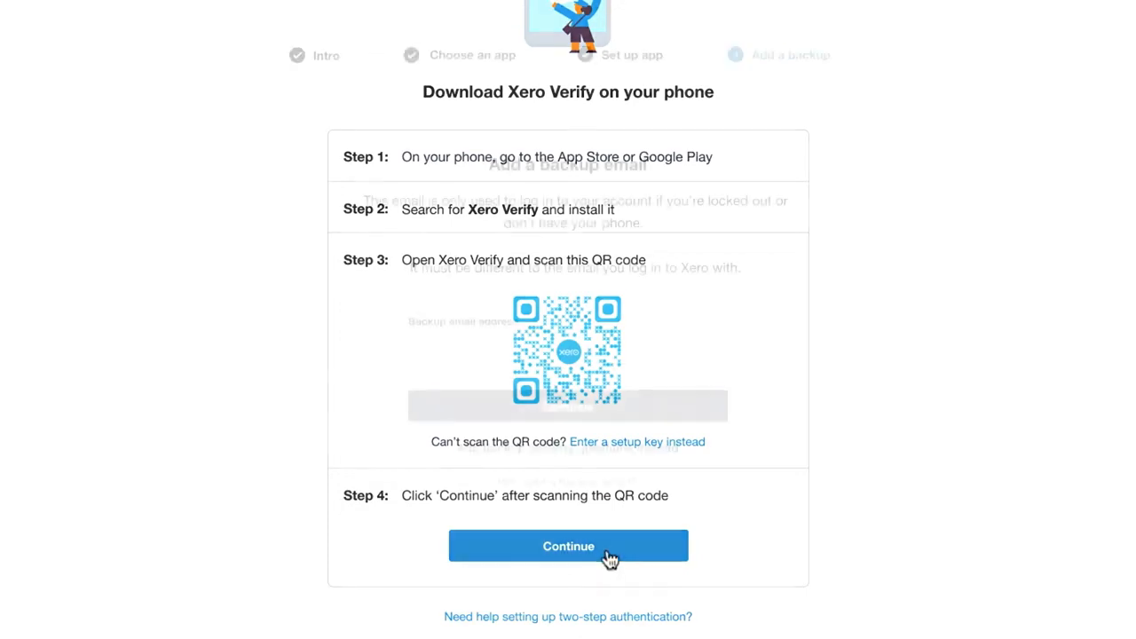
{"action": "left_click", "coordinate": [568, 546]}
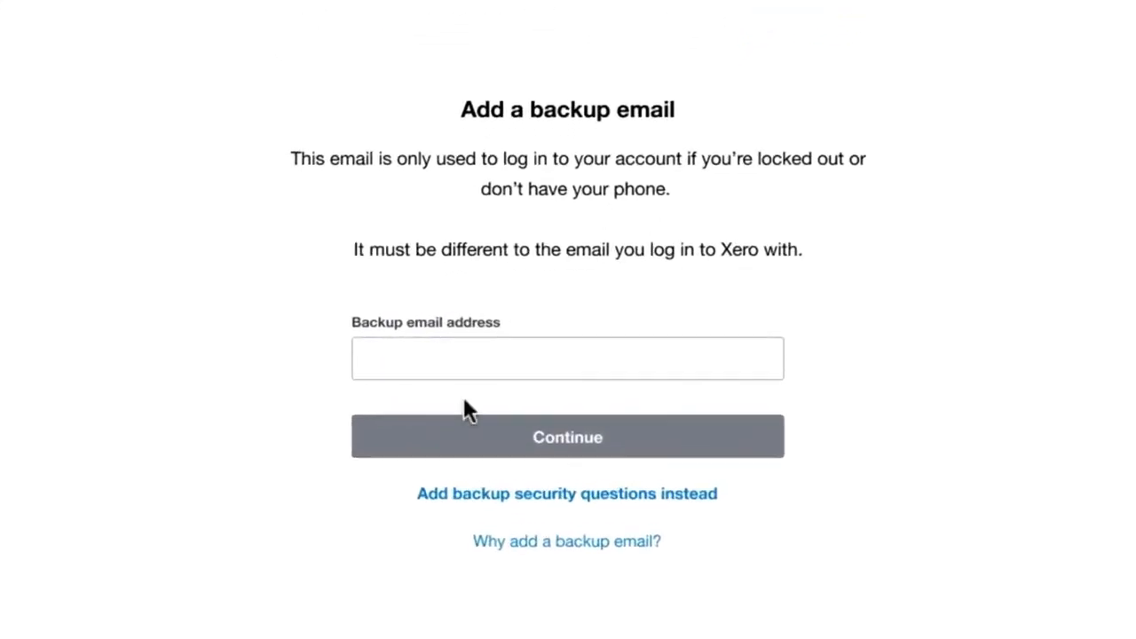
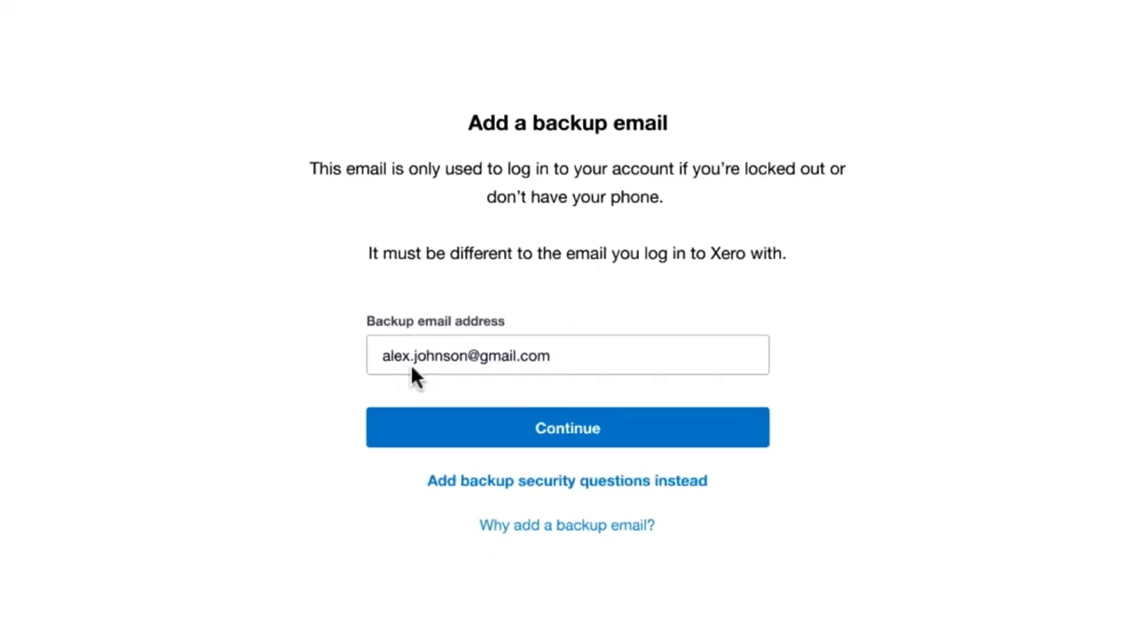
{"action": "left_click", "coordinate": [568, 426]}
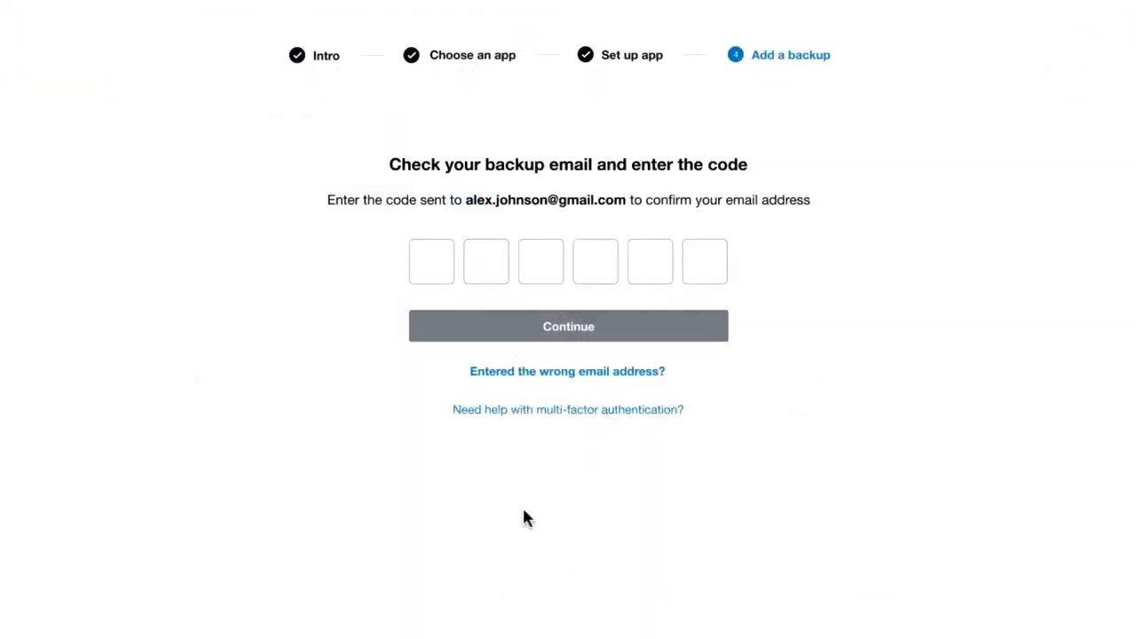
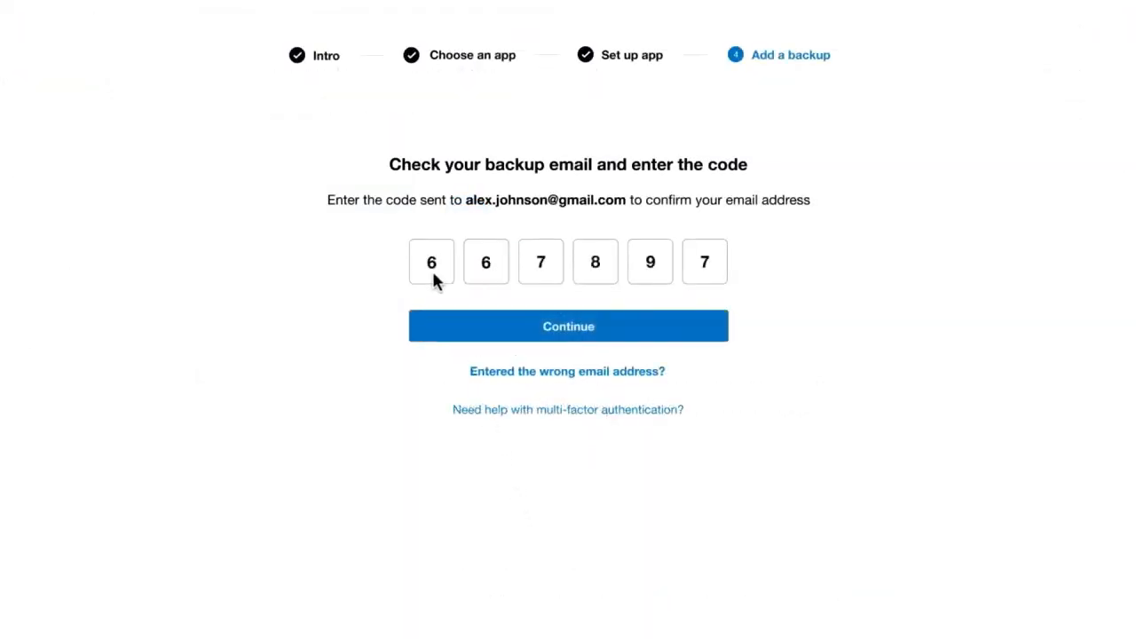
{"action": "left_click", "coordinate": [568, 326]}
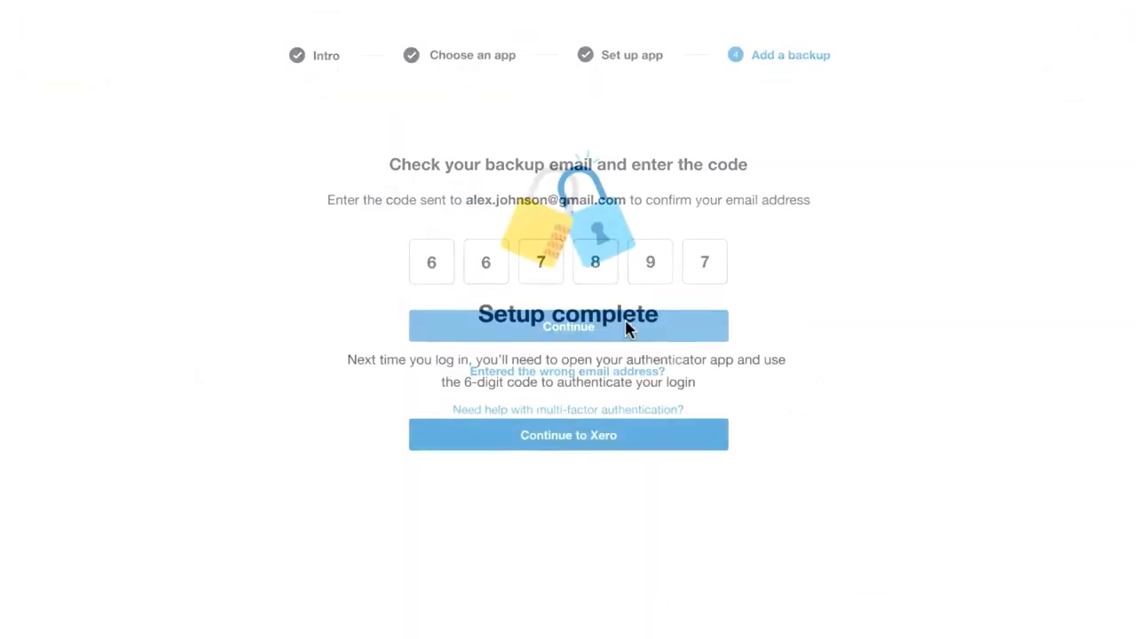
{"action": "left_click", "coordinate": [568, 327]}
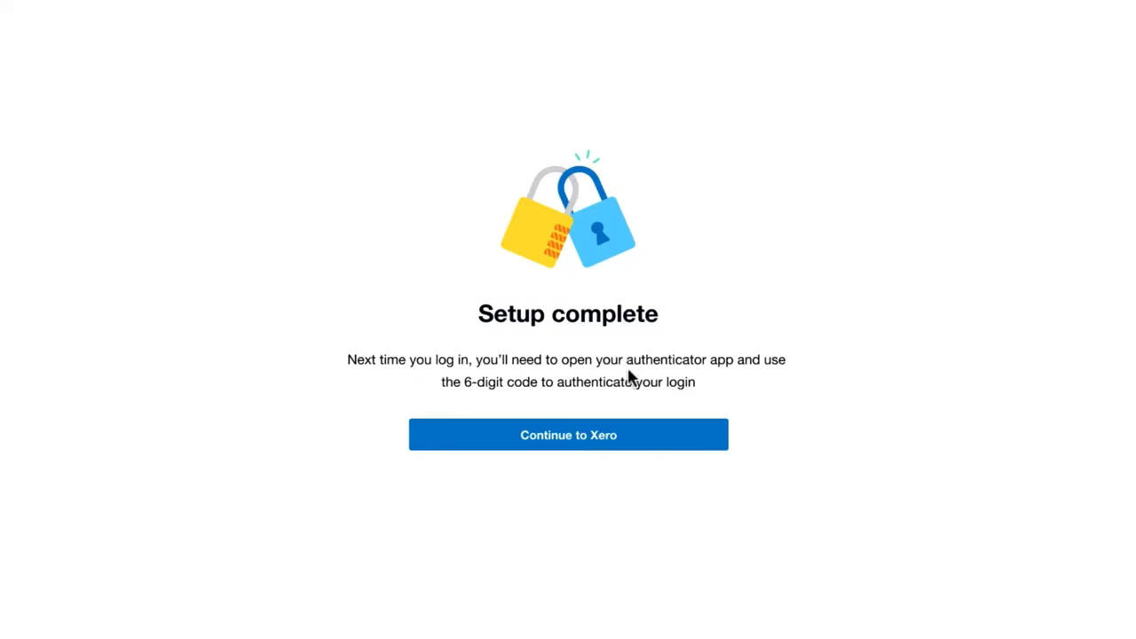
{"action": "left_click", "coordinate": [568, 435]}
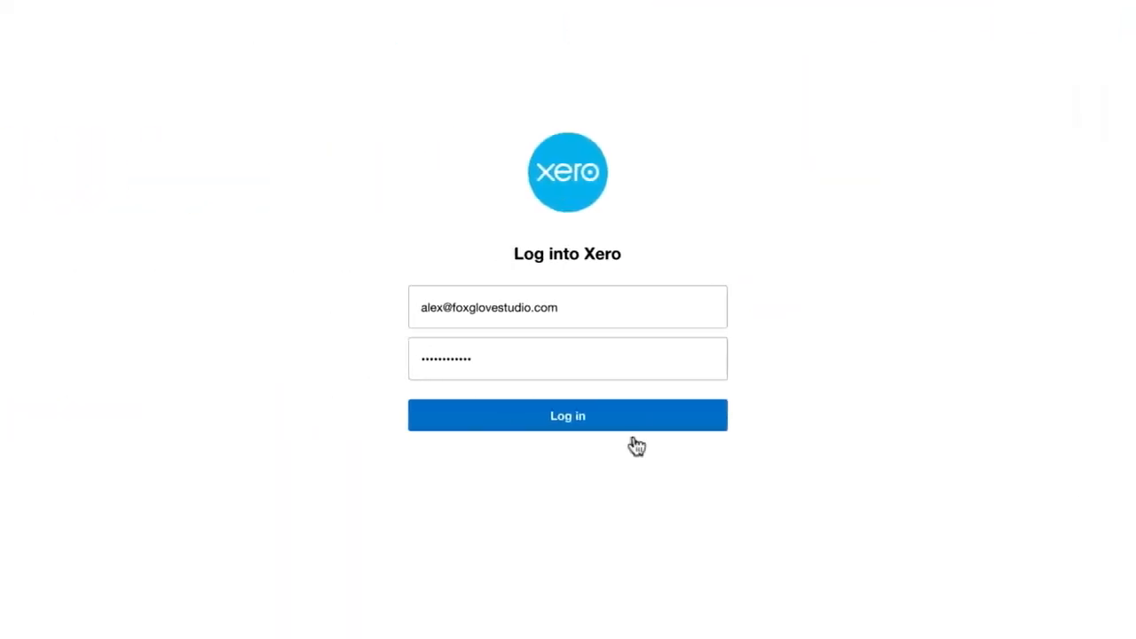
{"action": "mouse_move", "coordinate": [625, 431]}
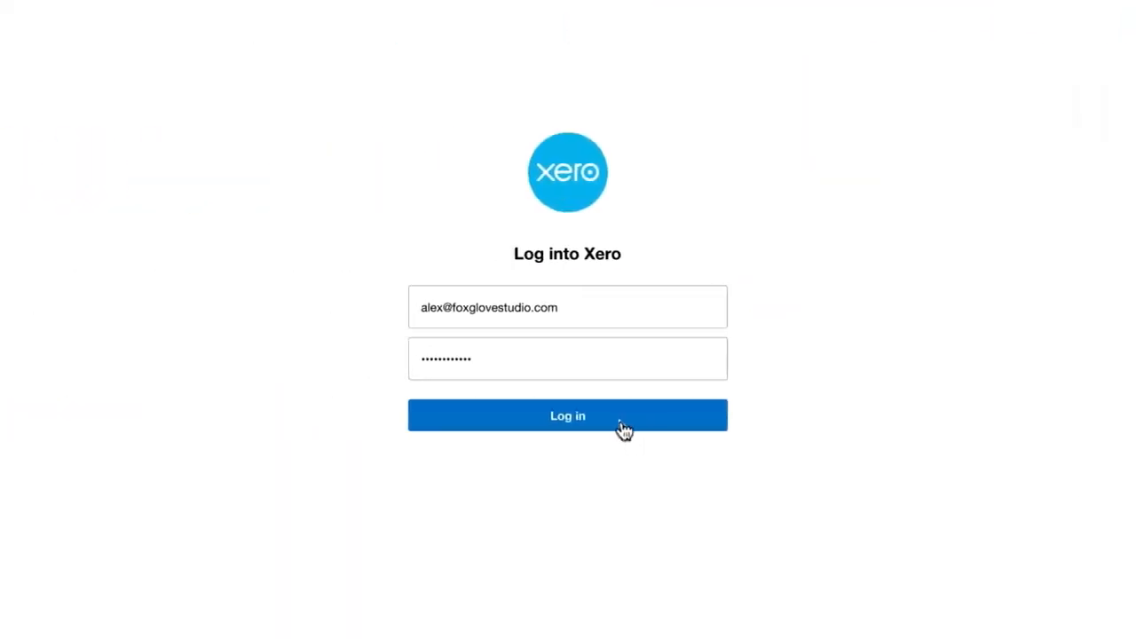
{"action": "left_click", "coordinate": [568, 415]}
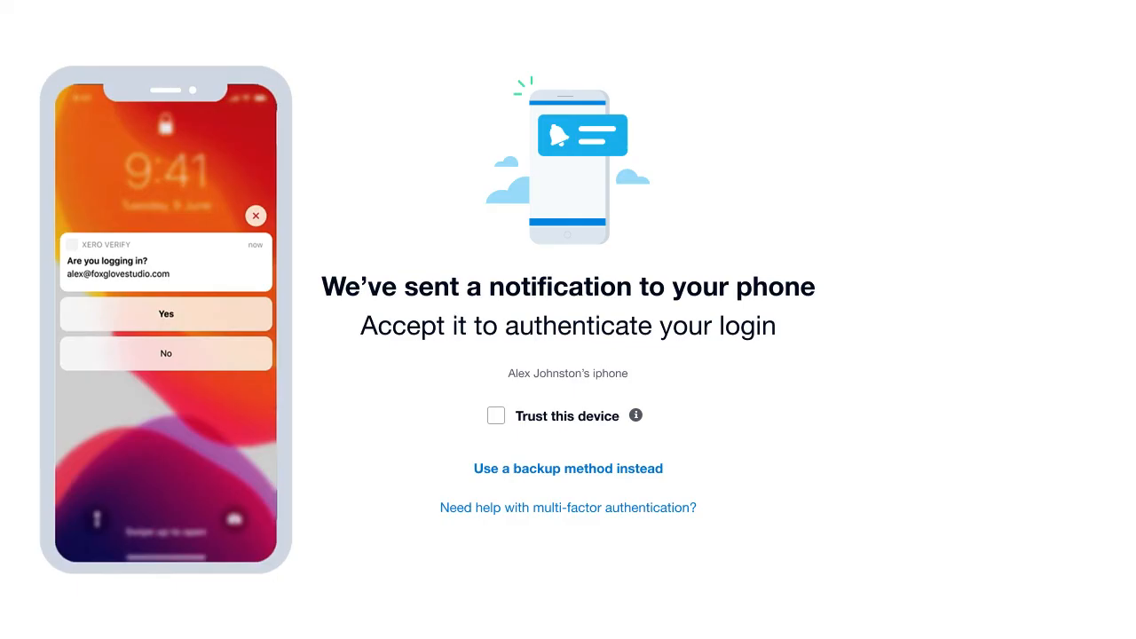
{"action": "left_click", "coordinate": [568, 469]}
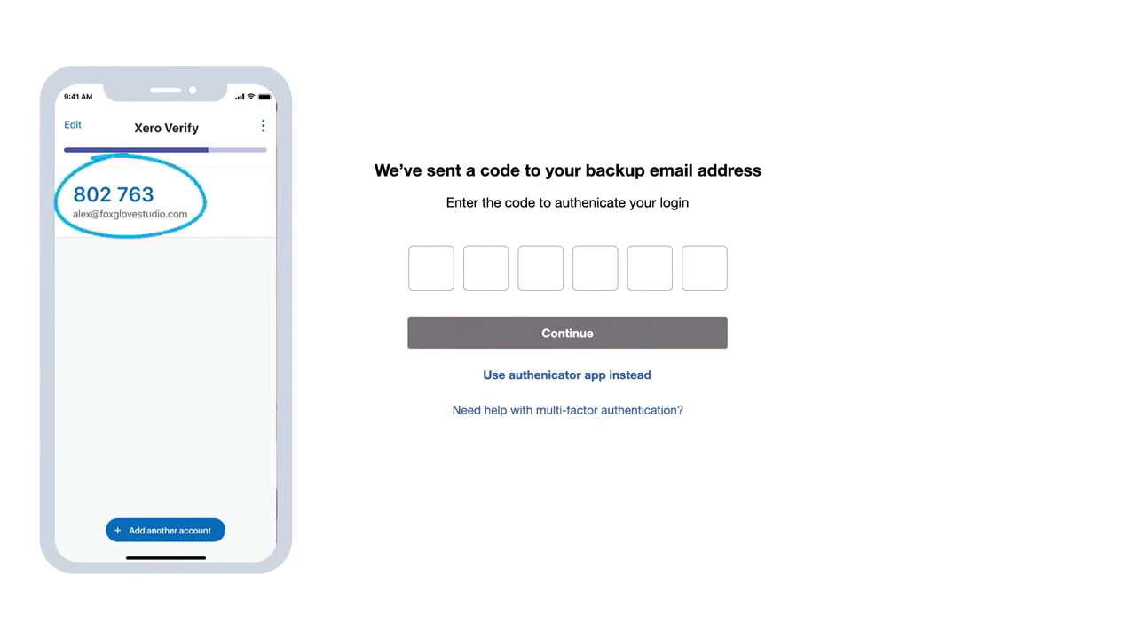
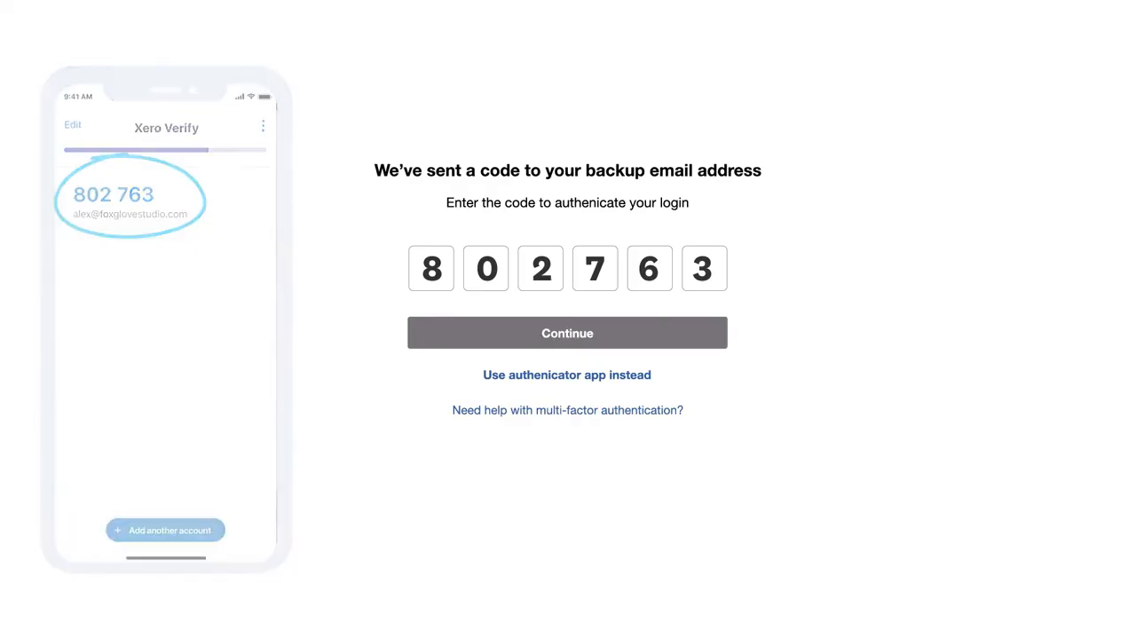
{"action": "left_click", "coordinate": [568, 333]}
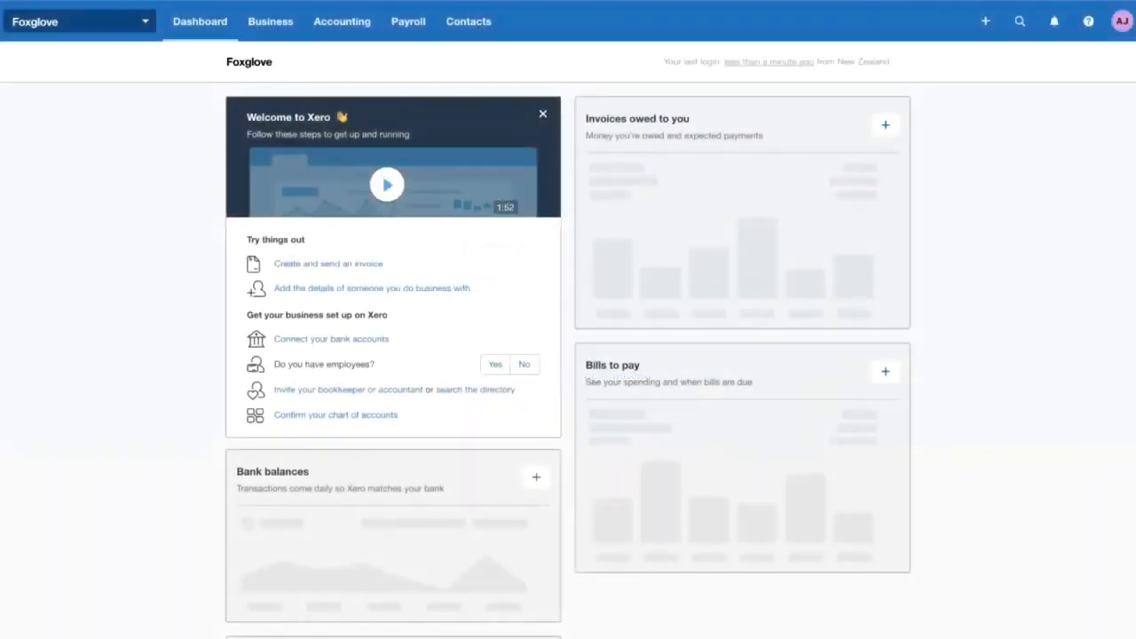